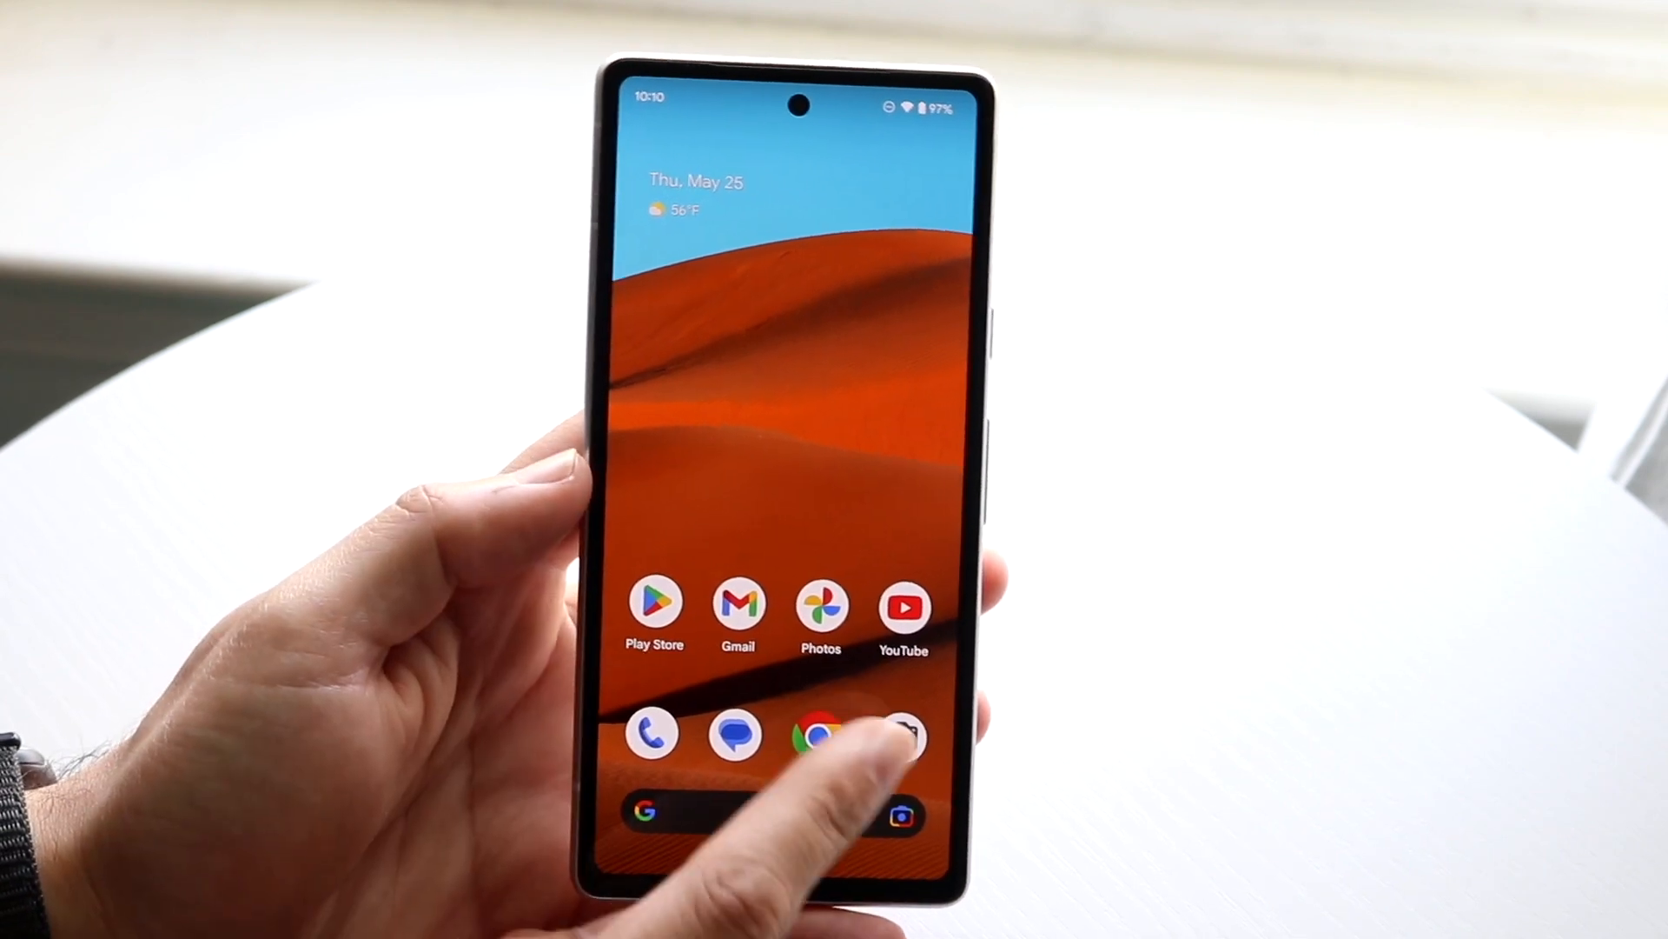
- Launch Chrome from the home screen dock, showing Google results for "google"
{"action": "left_click", "coordinate": [819, 734]}
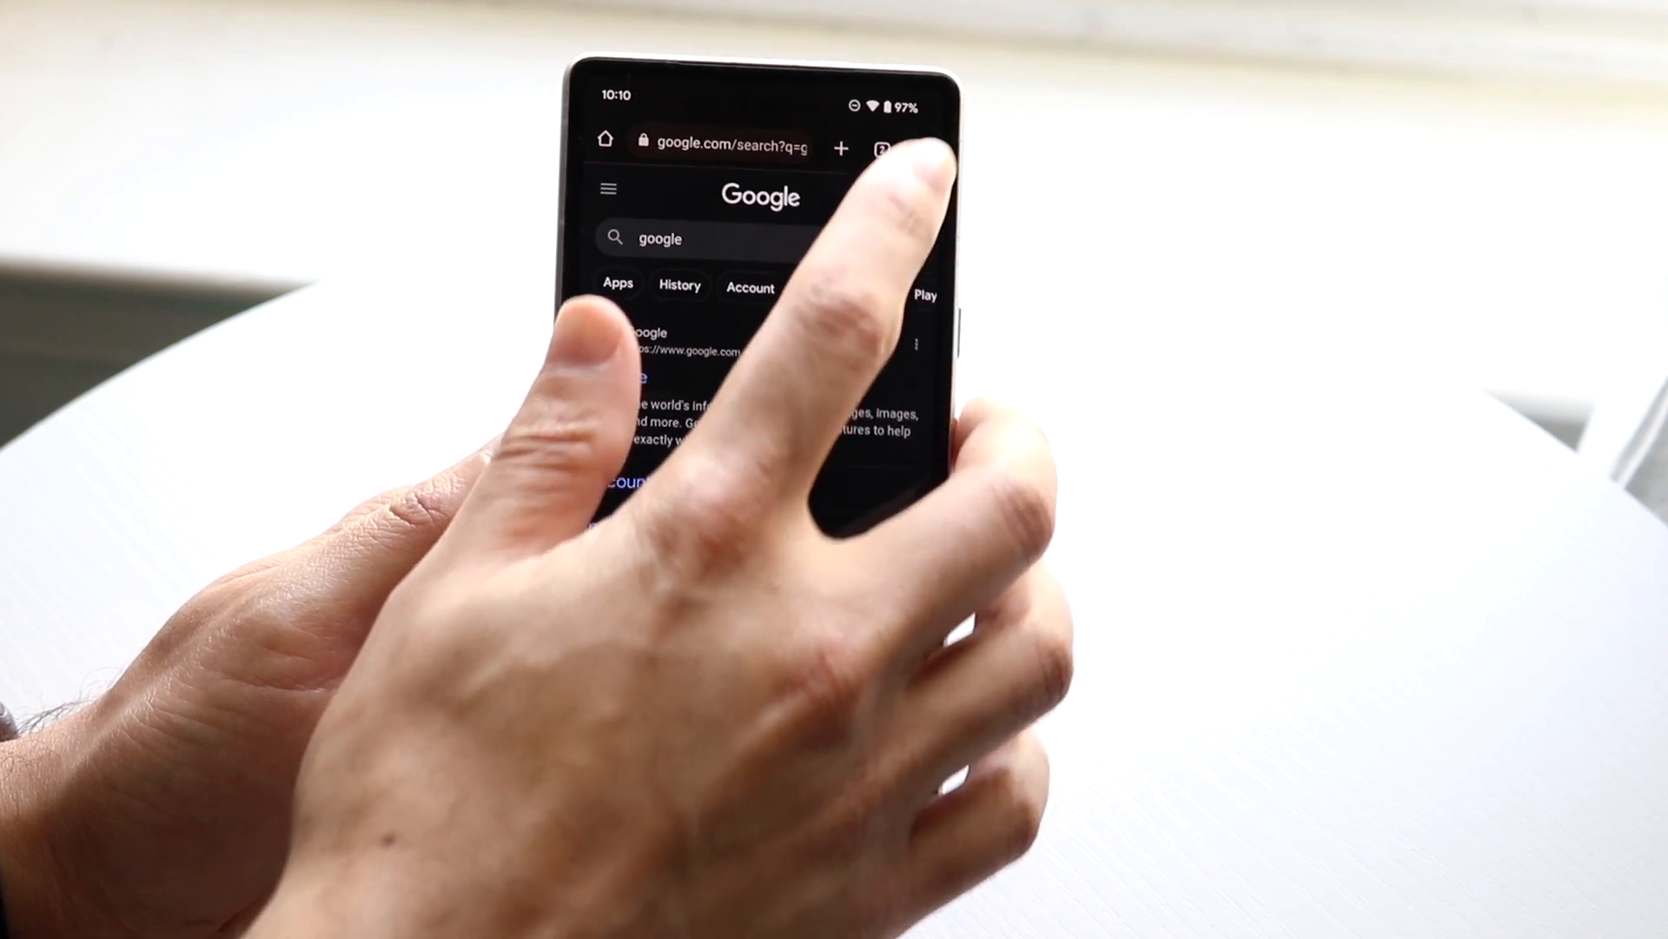
- Show Chrome's three-dot menu listing New tab, History and Settings
{"action": "left_click", "coordinate": [900, 147]}
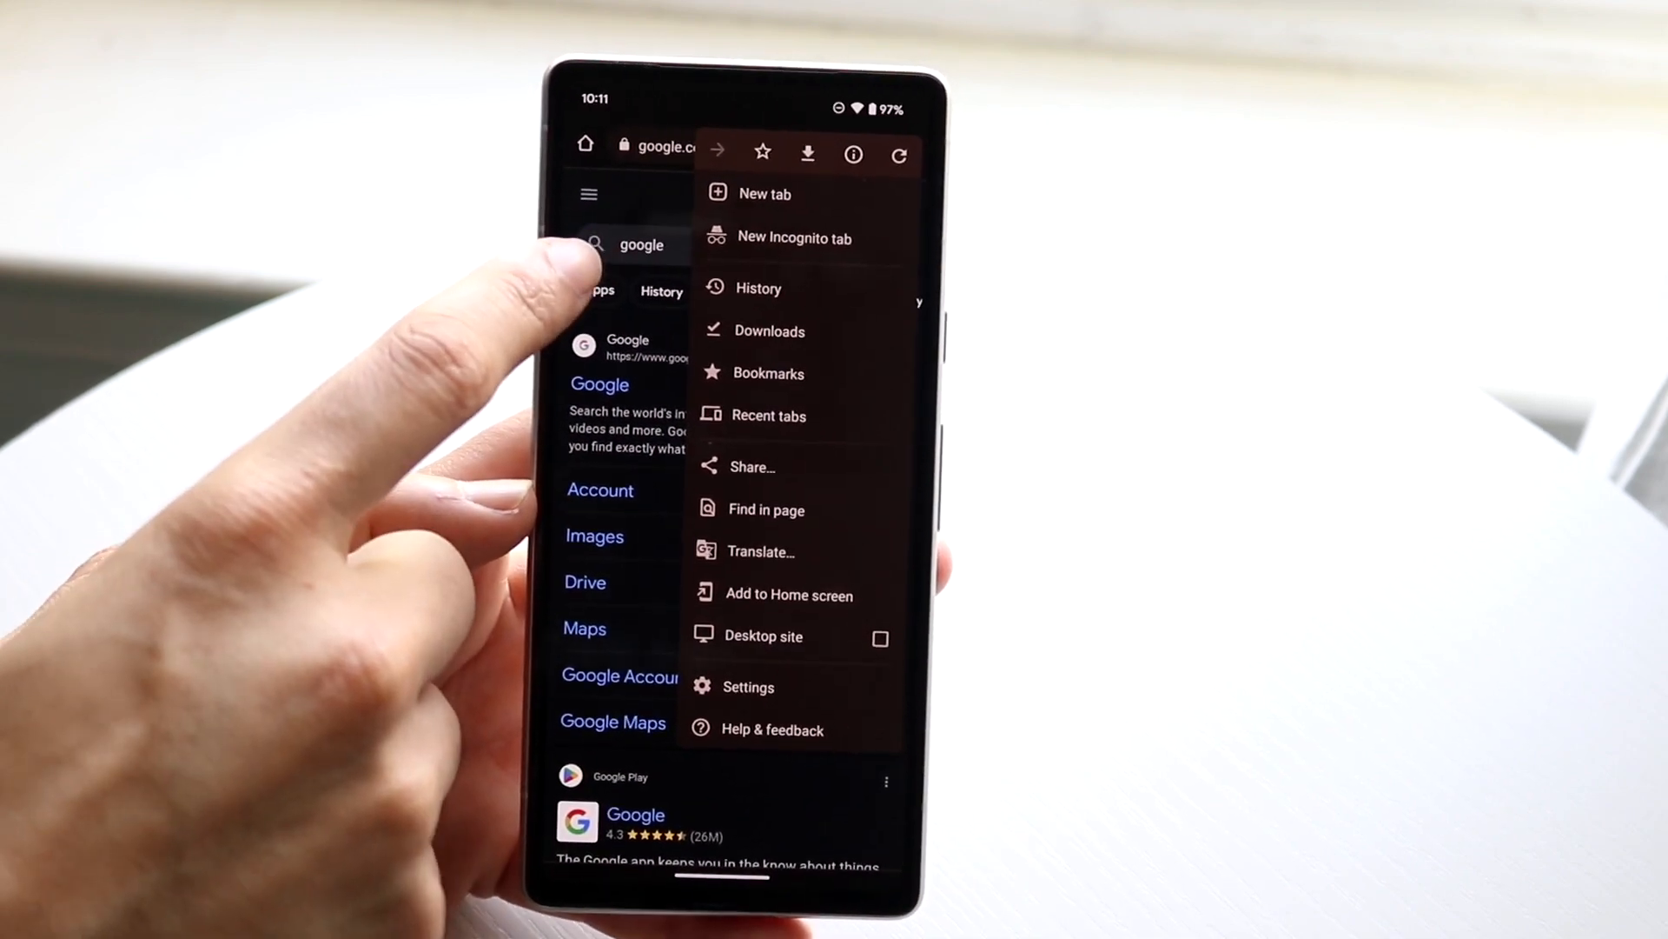
- Choose New Incognito tab to reach the "You've gone Incognito" page
{"action": "left_click", "coordinate": [793, 237]}
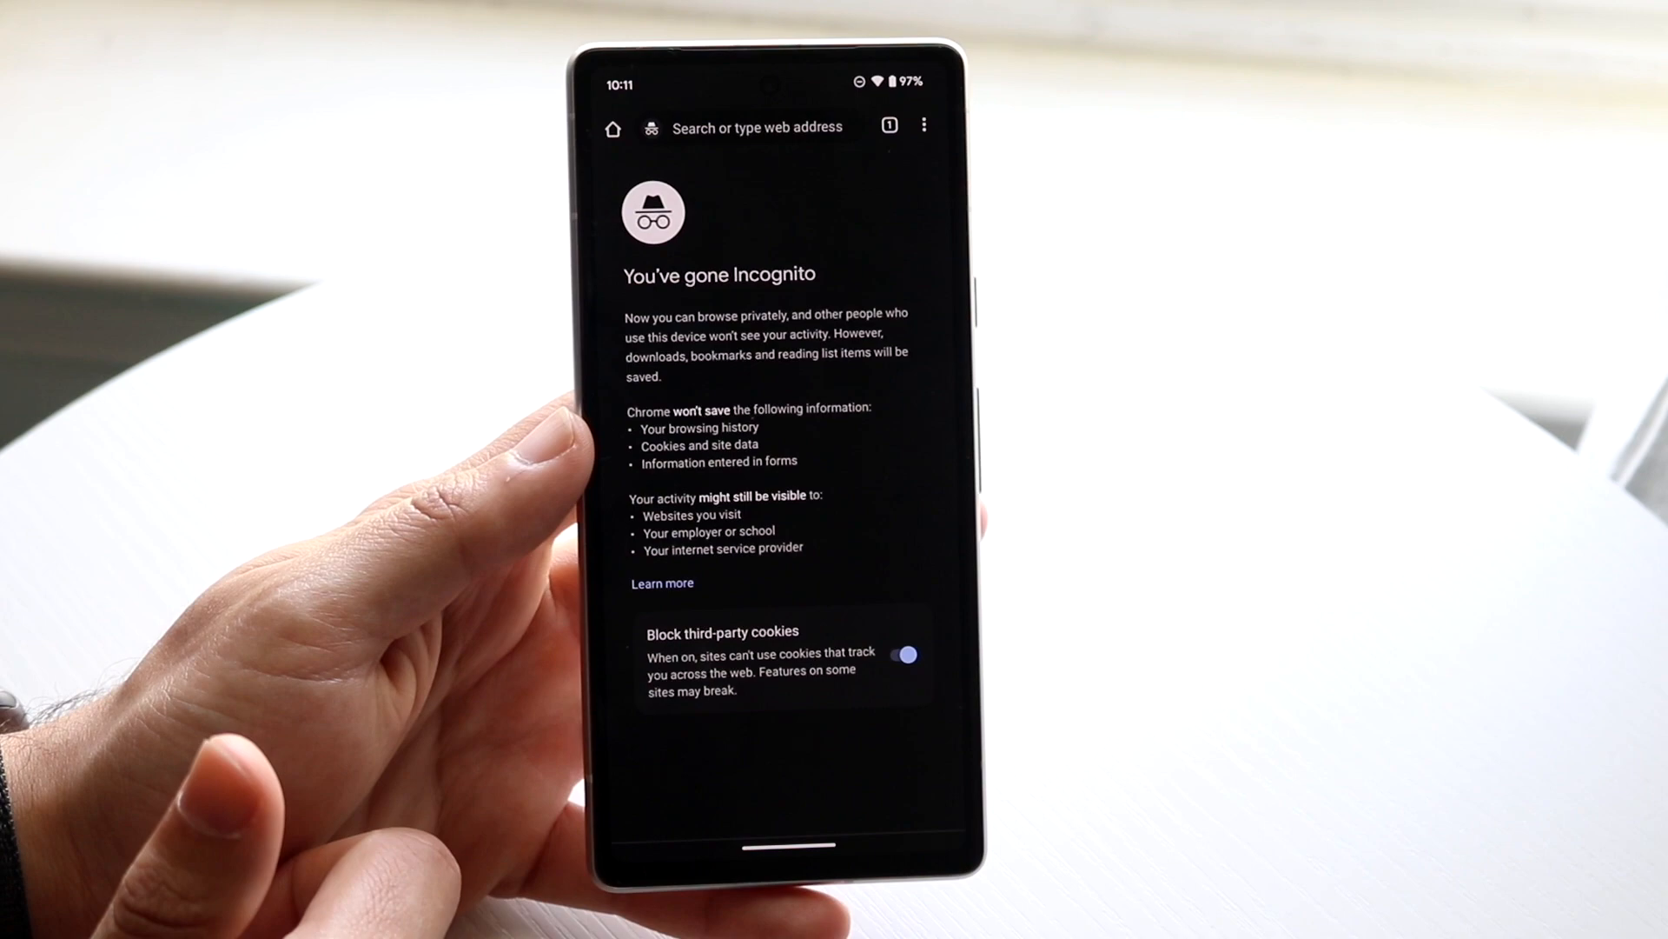
- Enter the search "google" from the Incognito tab's address bar
{"action": "left_click", "coordinate": [745, 127]}
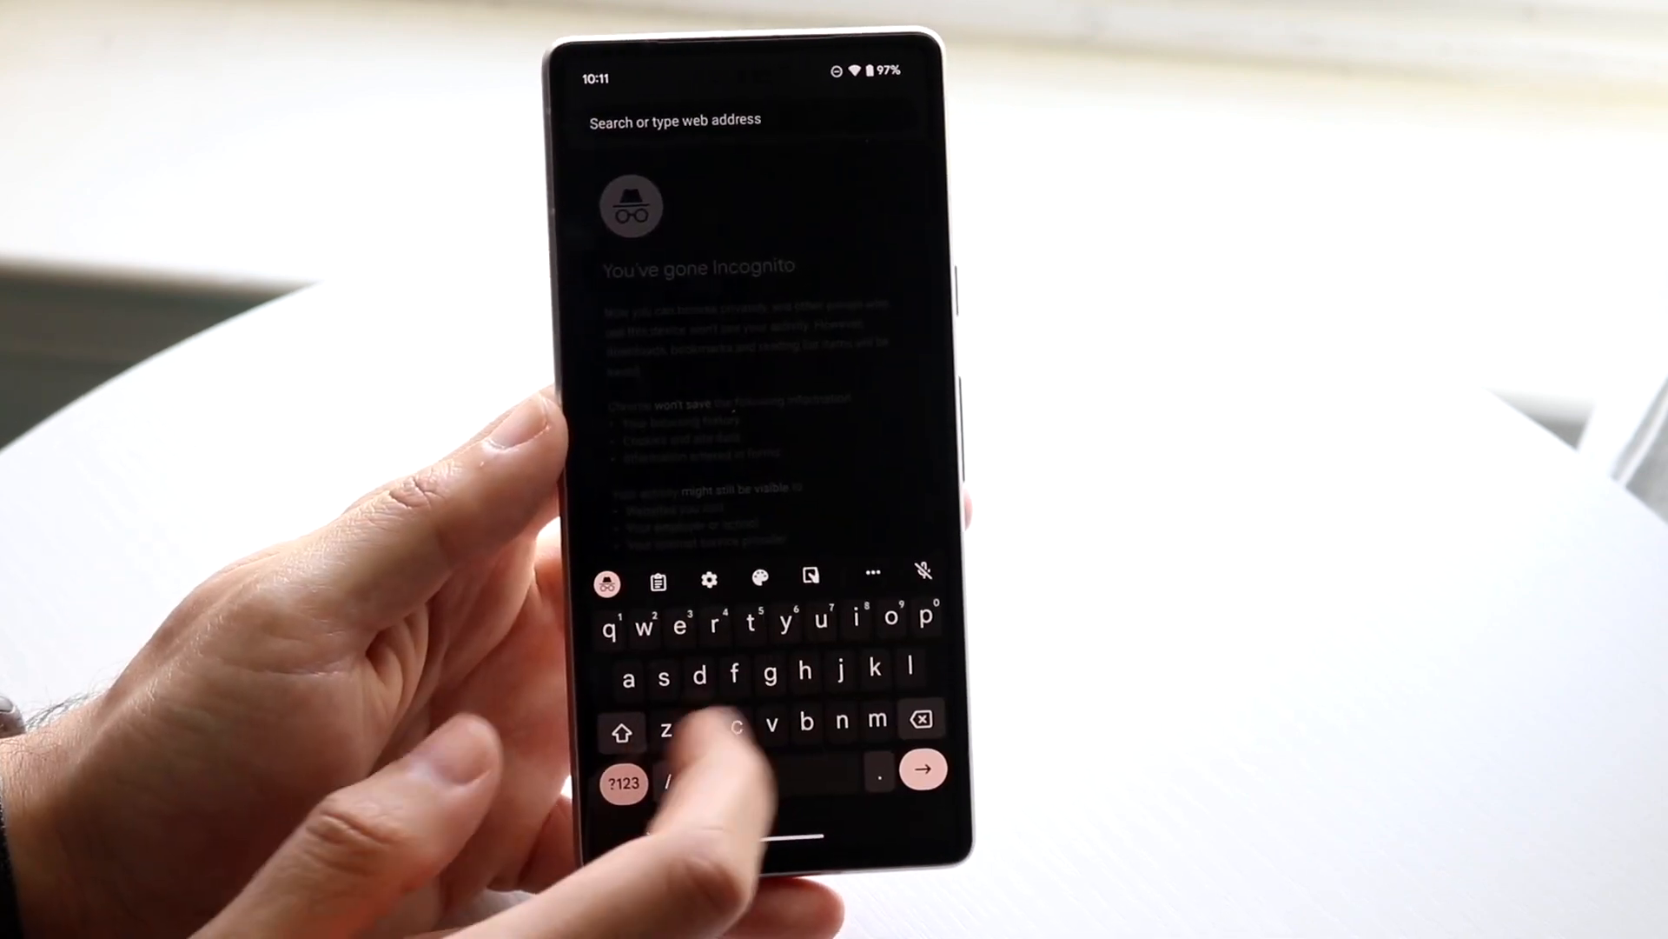
{"action": "left_click_drag", "start_coordinate": [691, 649], "coordinate": [873, 644]}
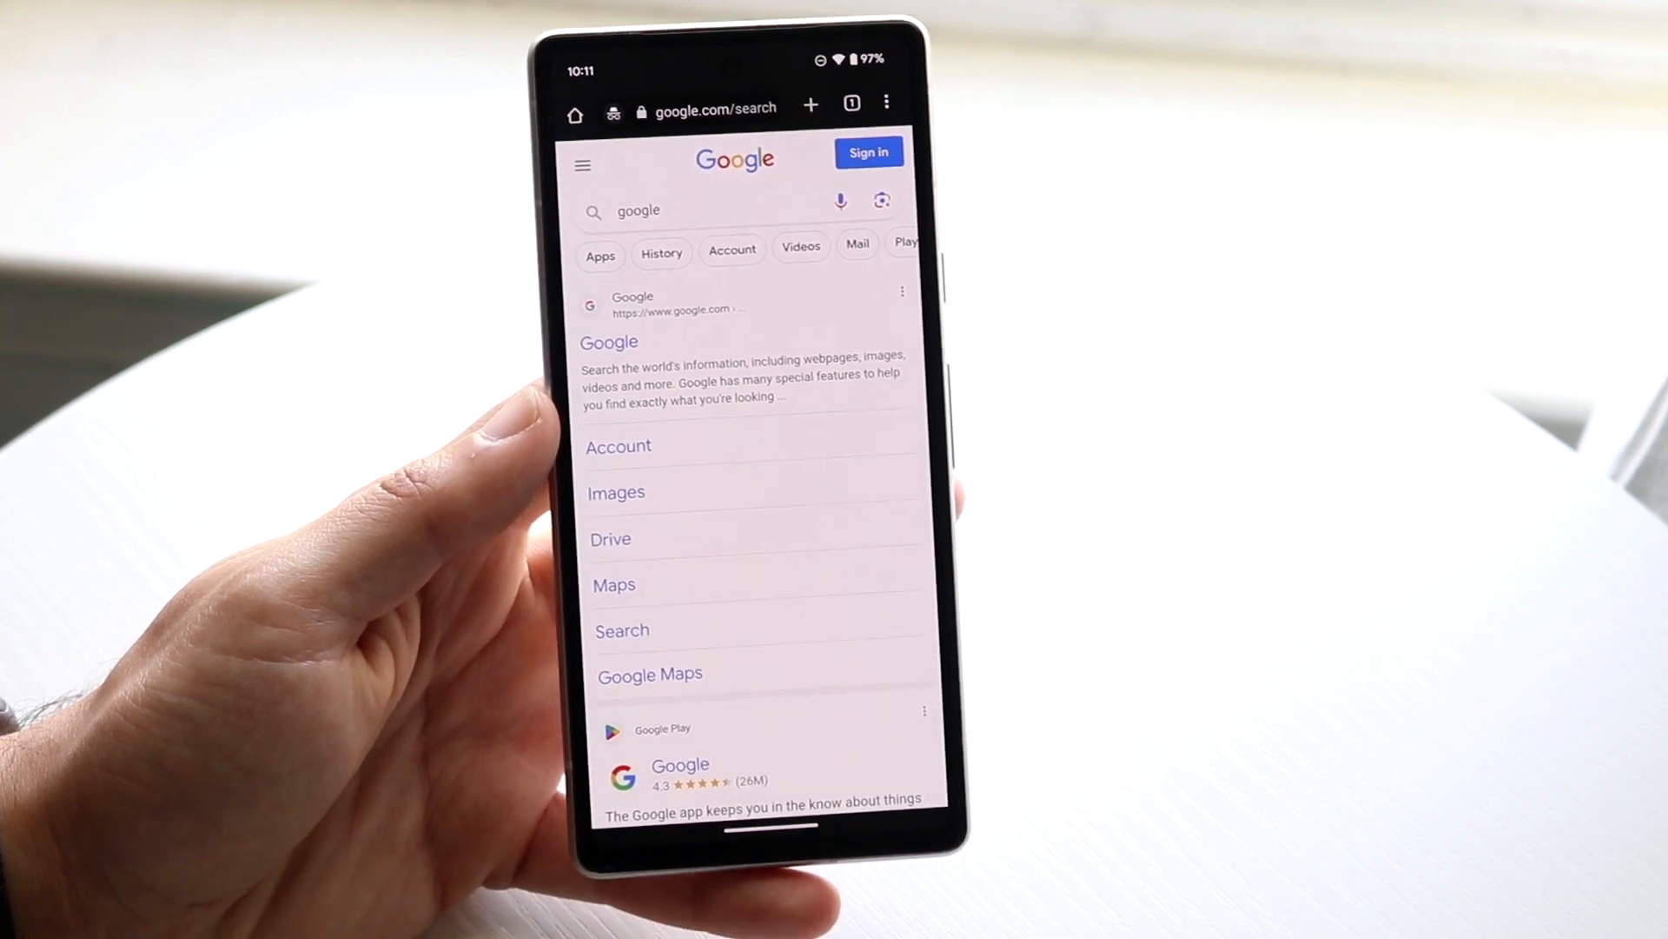
{"action": "left_click", "coordinate": [582, 165]}
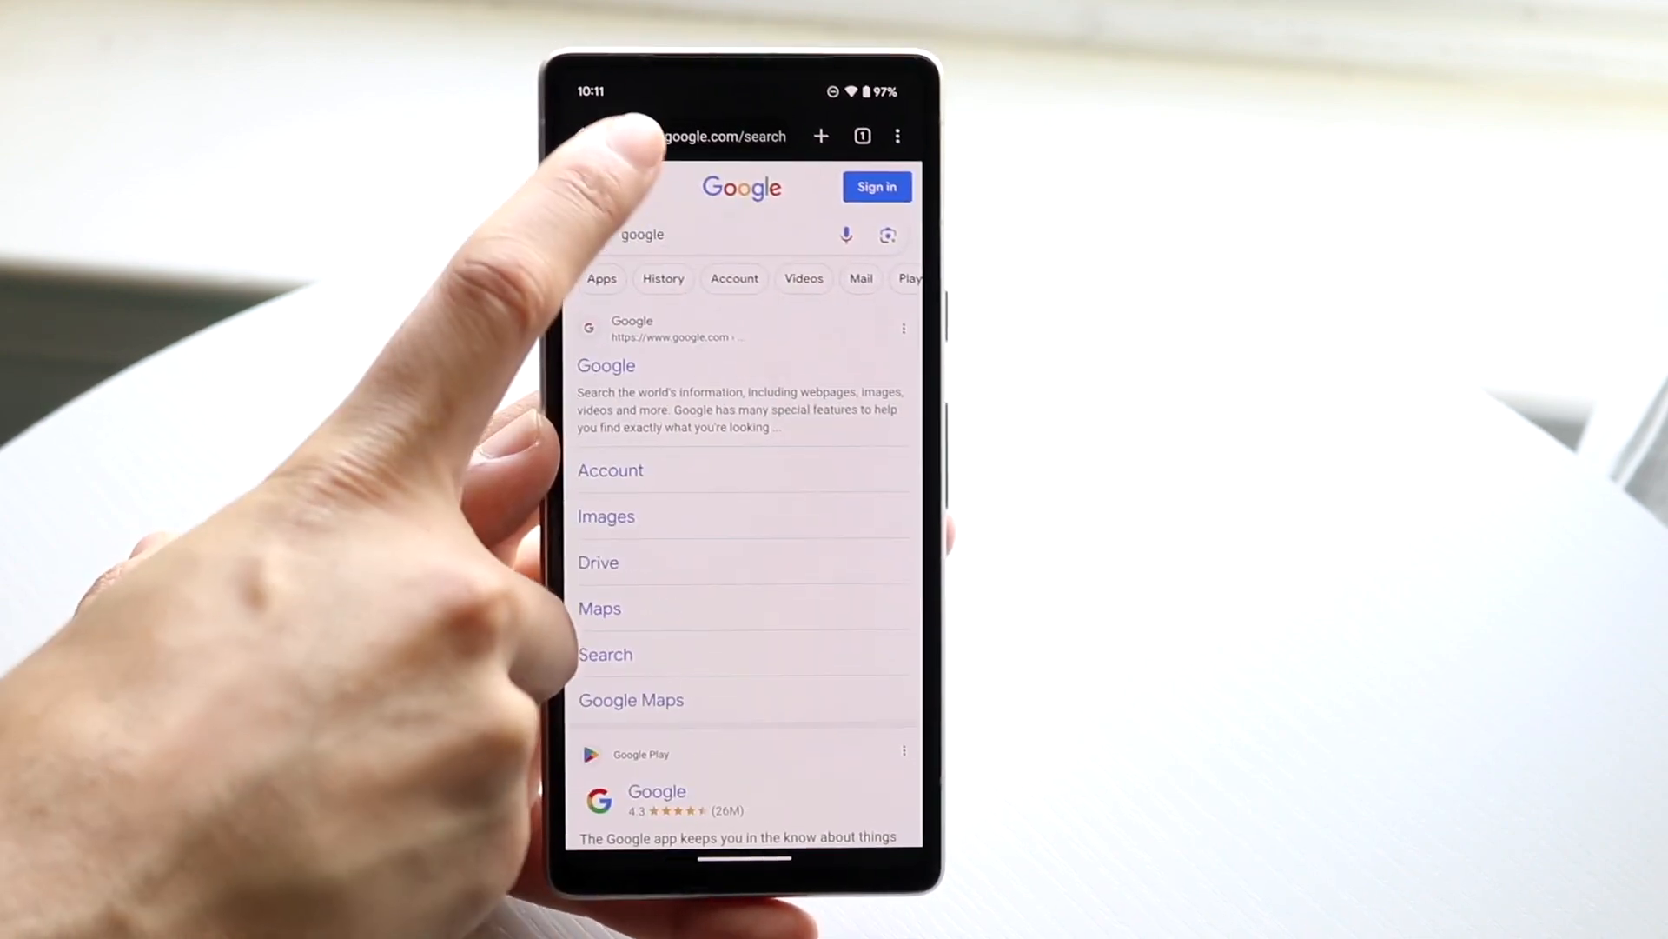
{"action": "left_click", "coordinate": [660, 135]}
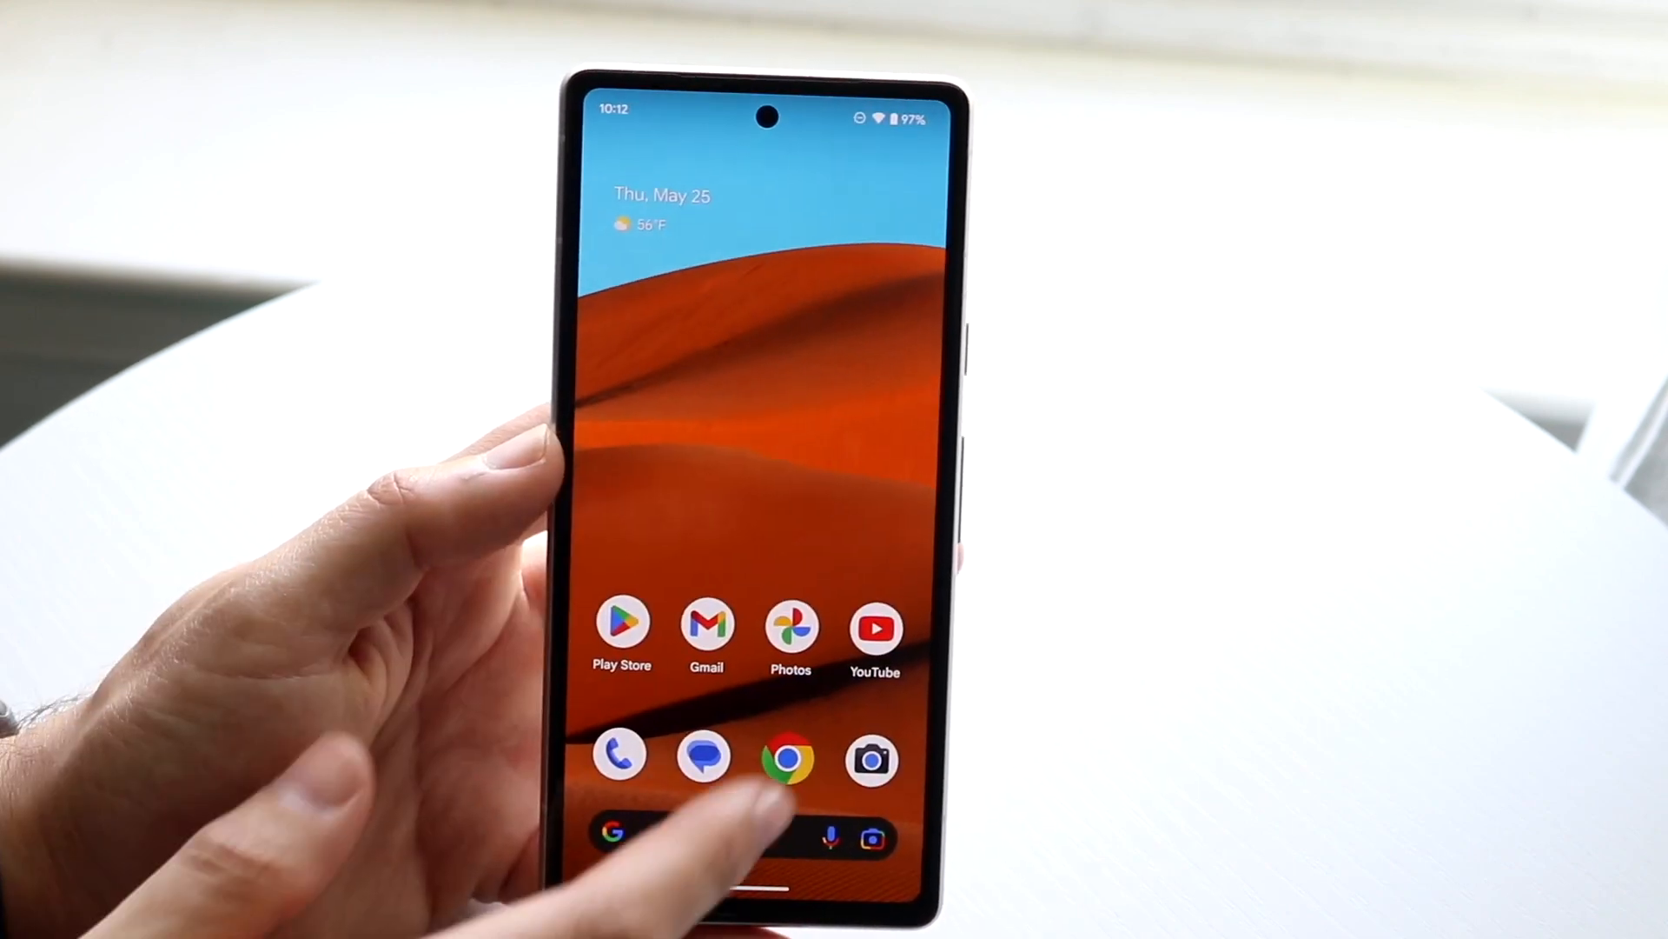
- Reopen Chrome to the Incognito tab overview listing one private tab
{"action": "left_click", "coordinate": [790, 760]}
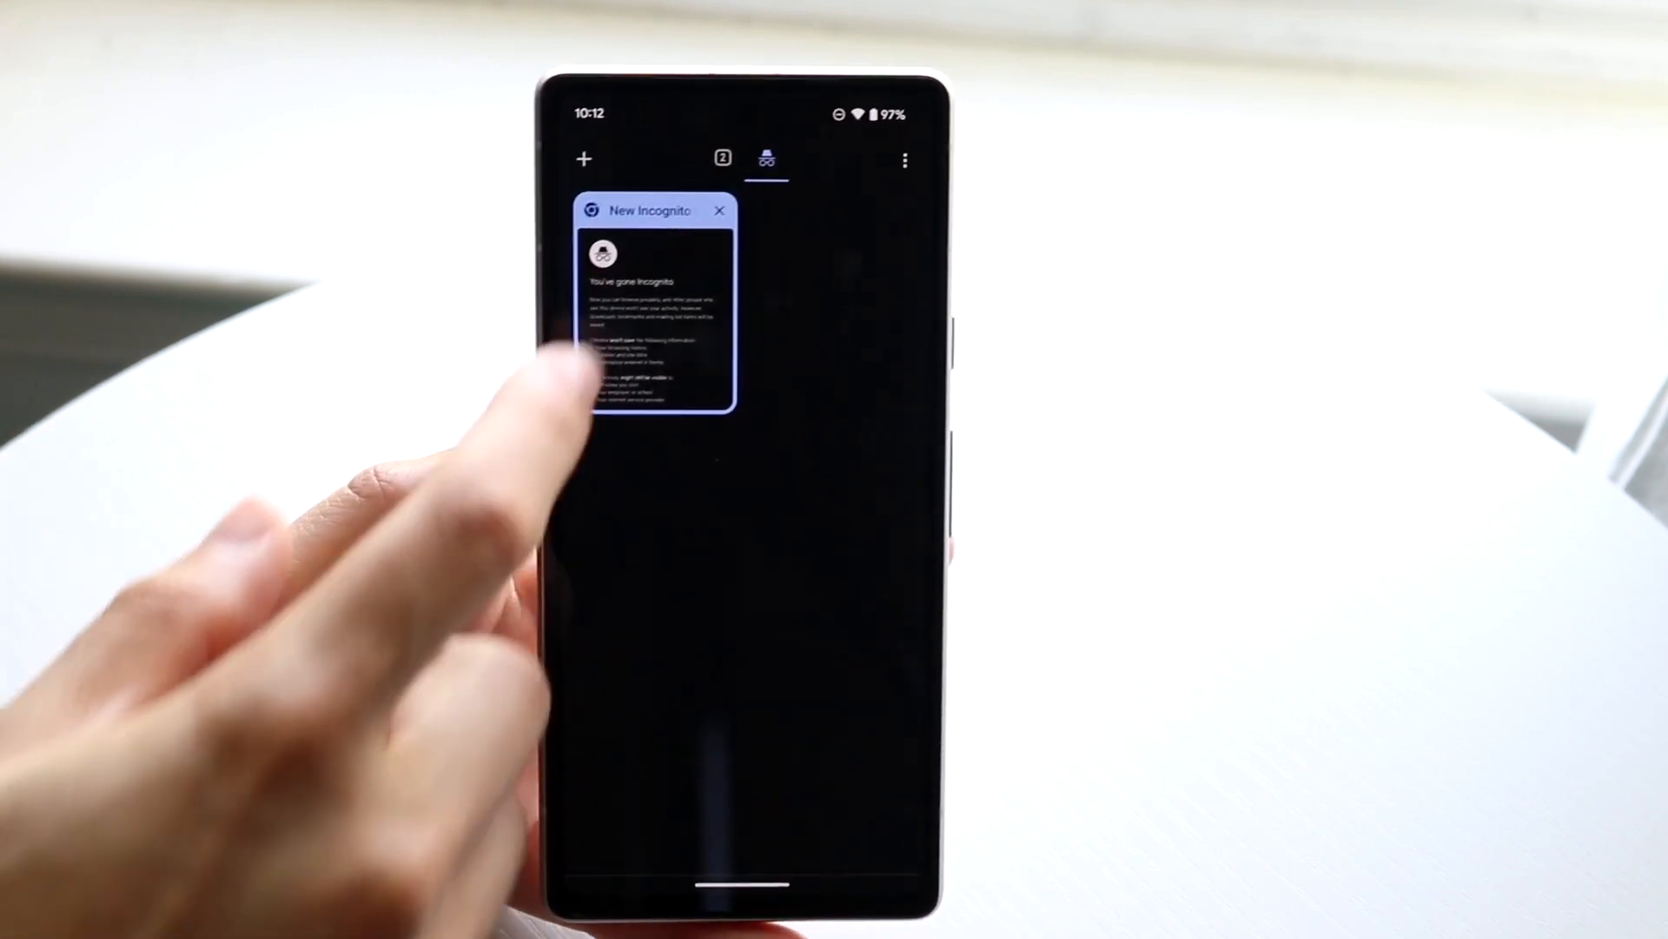